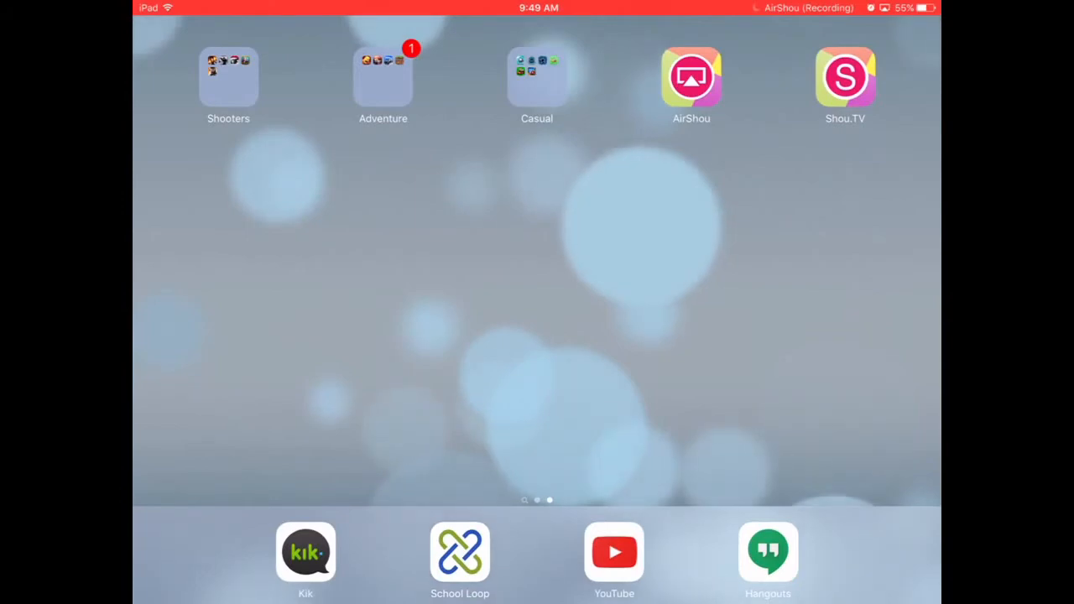
- Move to the home screen page with Messages, Settings and the Lifestyle folder
click(845, 75)
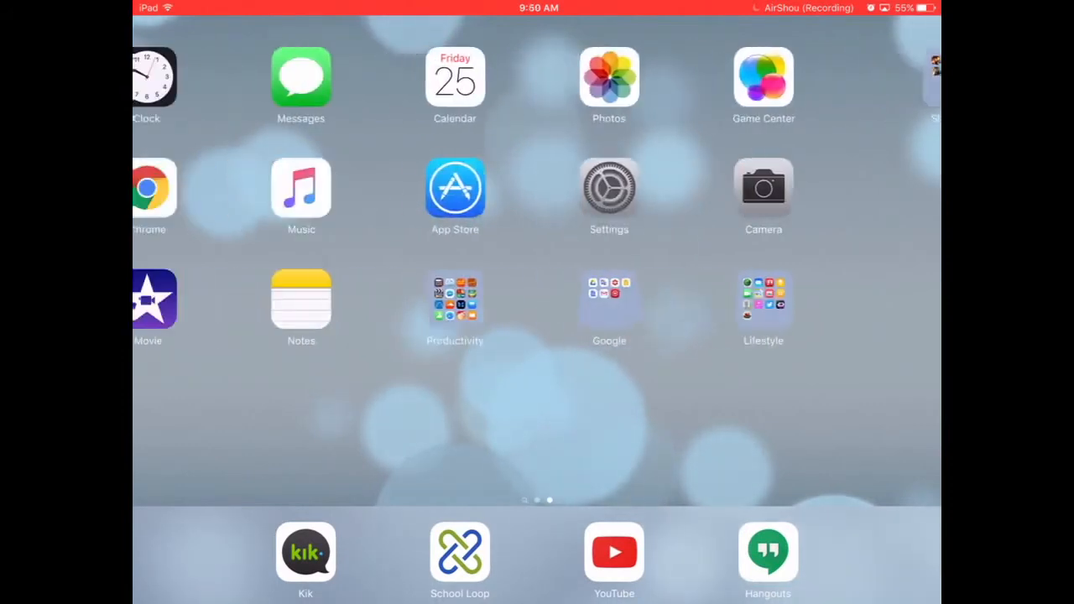
- Open the Lifestyle folder and launch Twitter to its home timeline
click(763, 300)
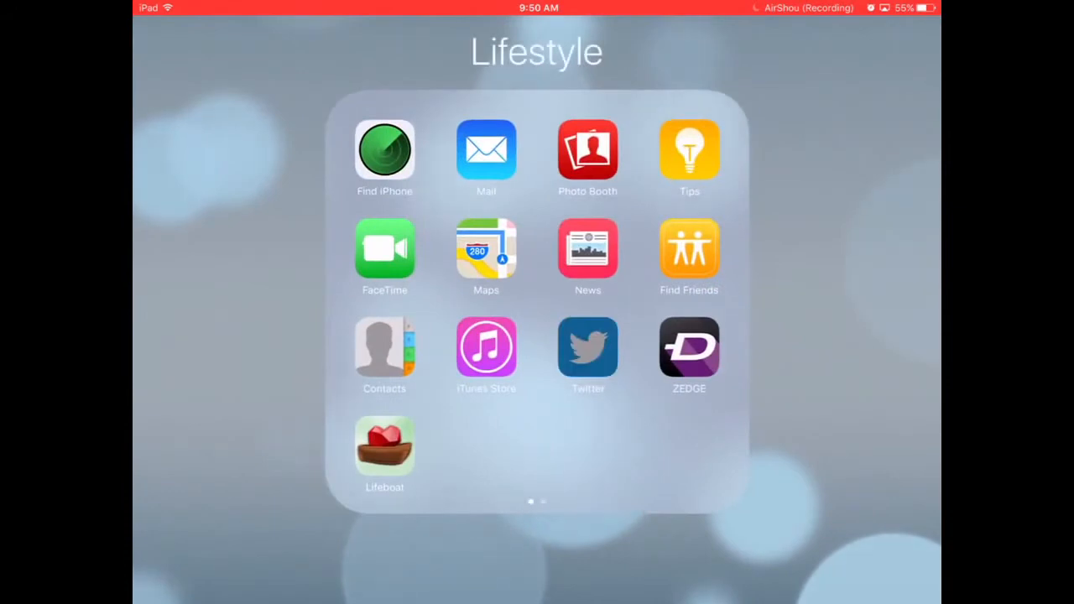
click(588, 349)
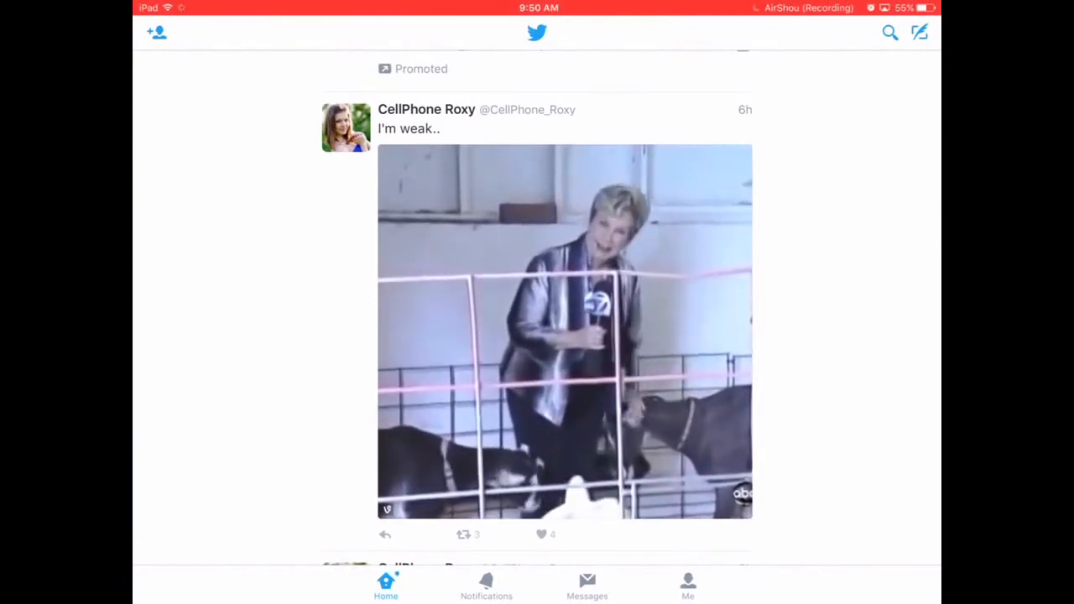
- Search Twitter for #airshou to show its Top Tweets results
click(890, 34)
text(#)
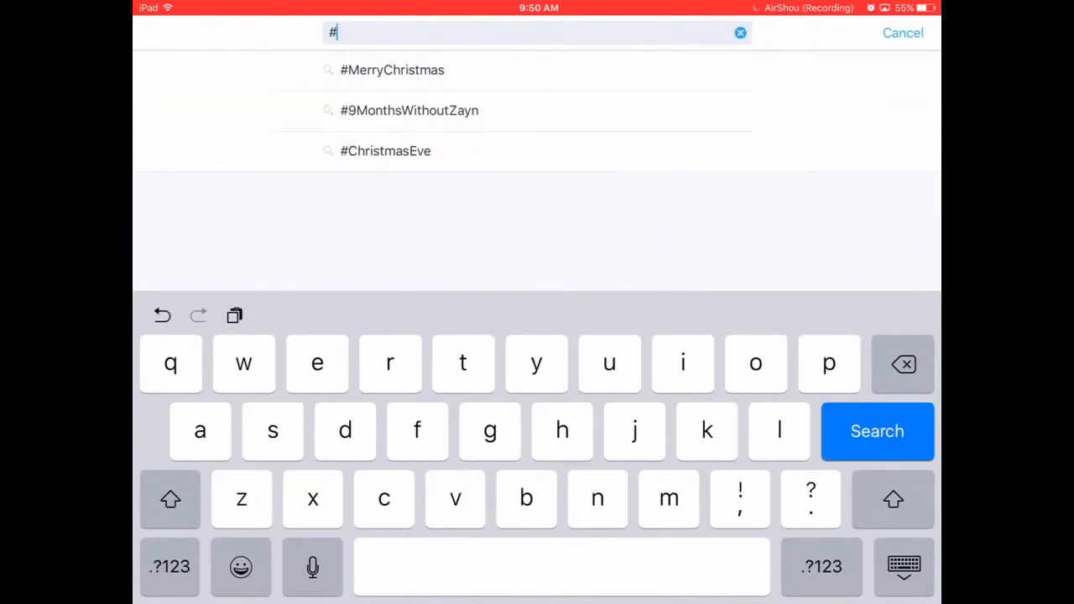
text(air)
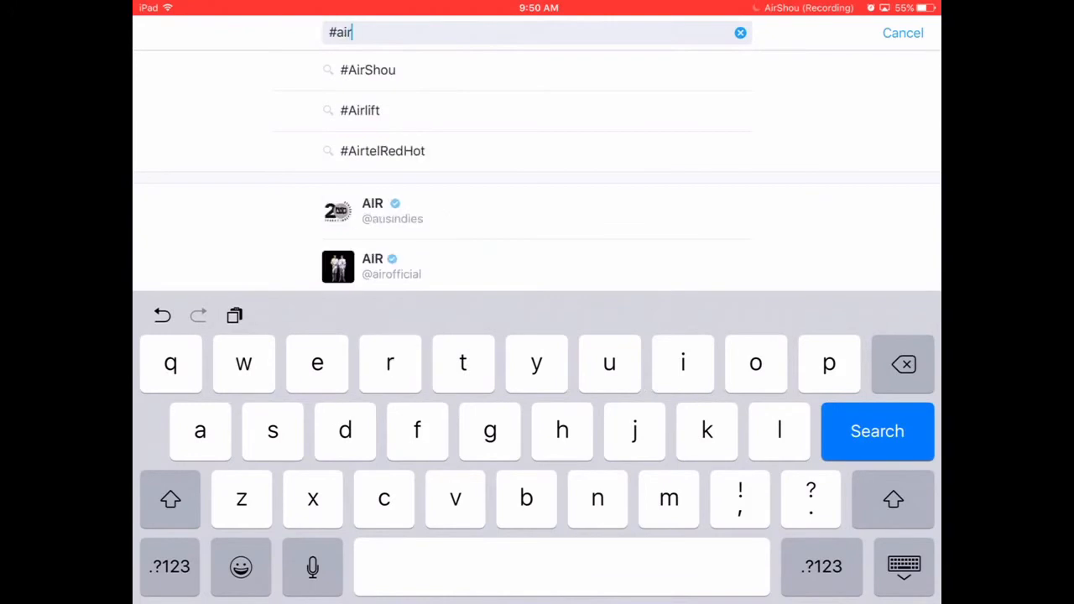
text(shou)
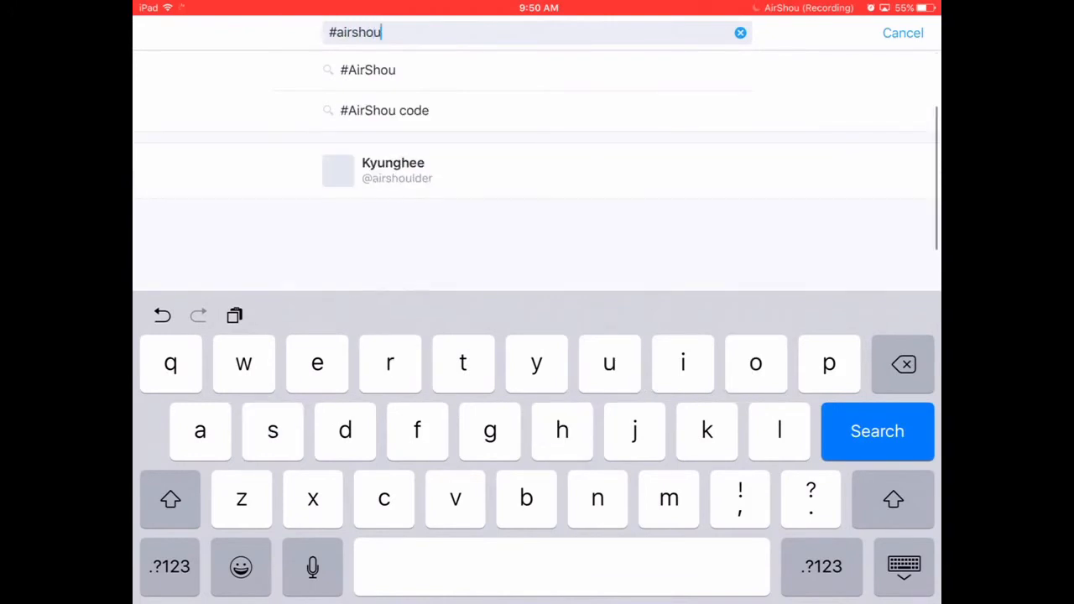
click(877, 431)
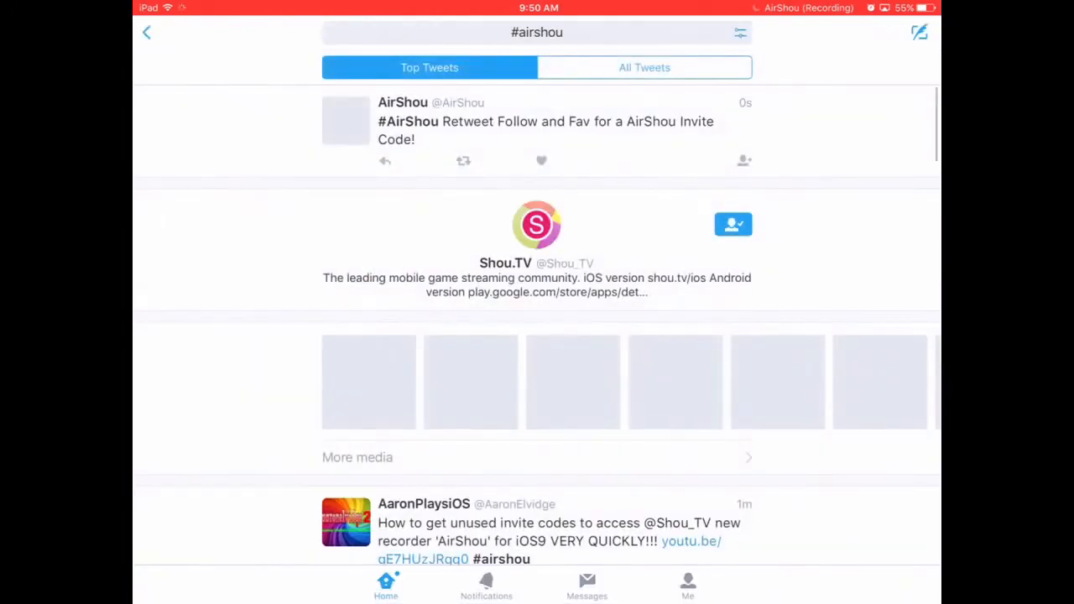
- Scroll through All Tweets for #airshou invite codes, then open AirShou's recording screen
click(644, 67)
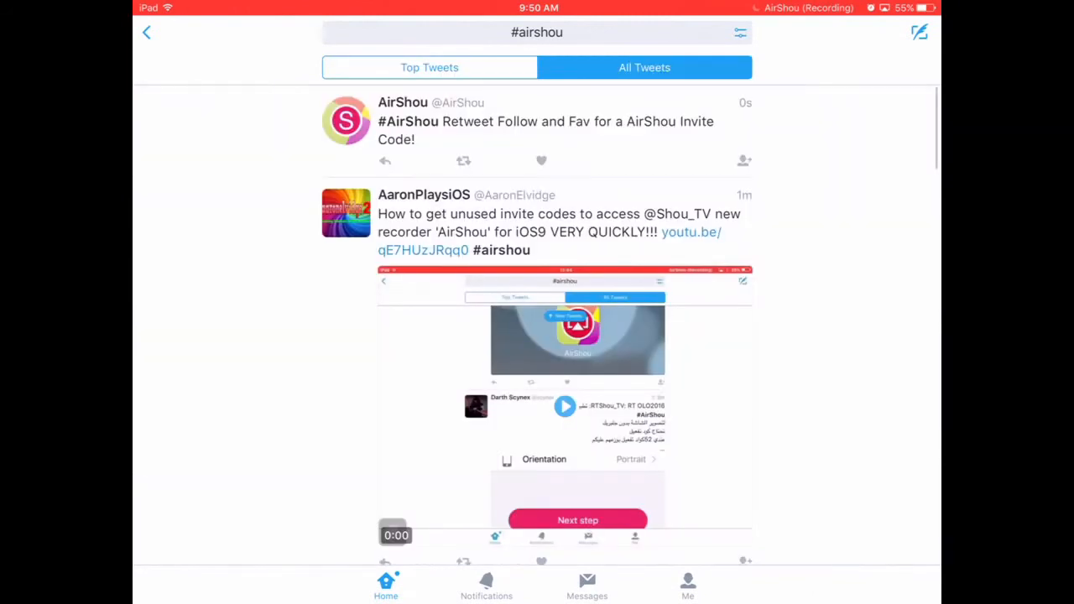
scroll(down, 3)
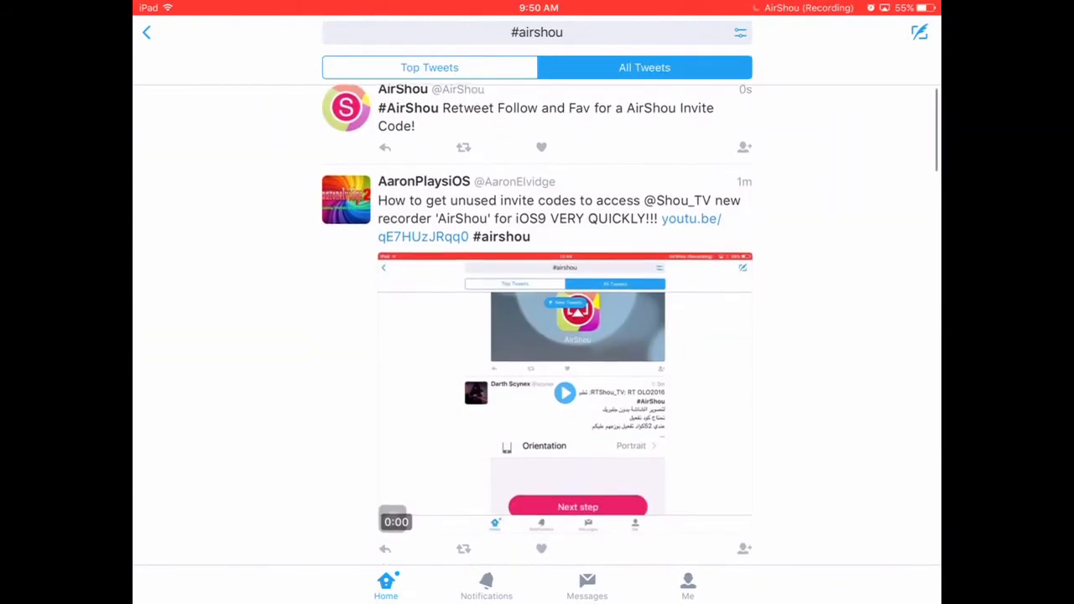
scroll(down, 3)
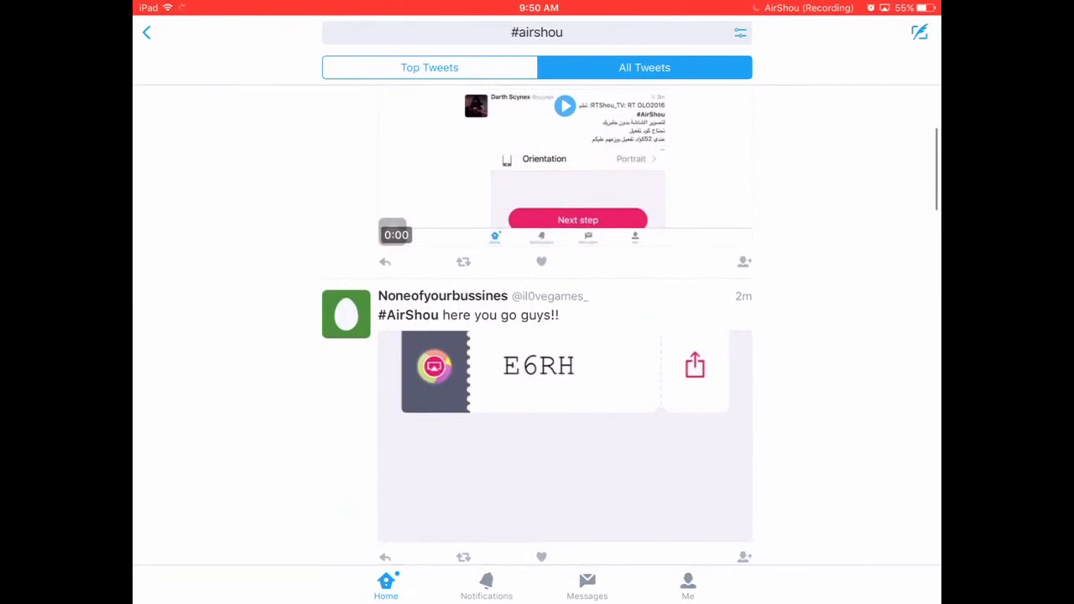
scroll(down, 3)
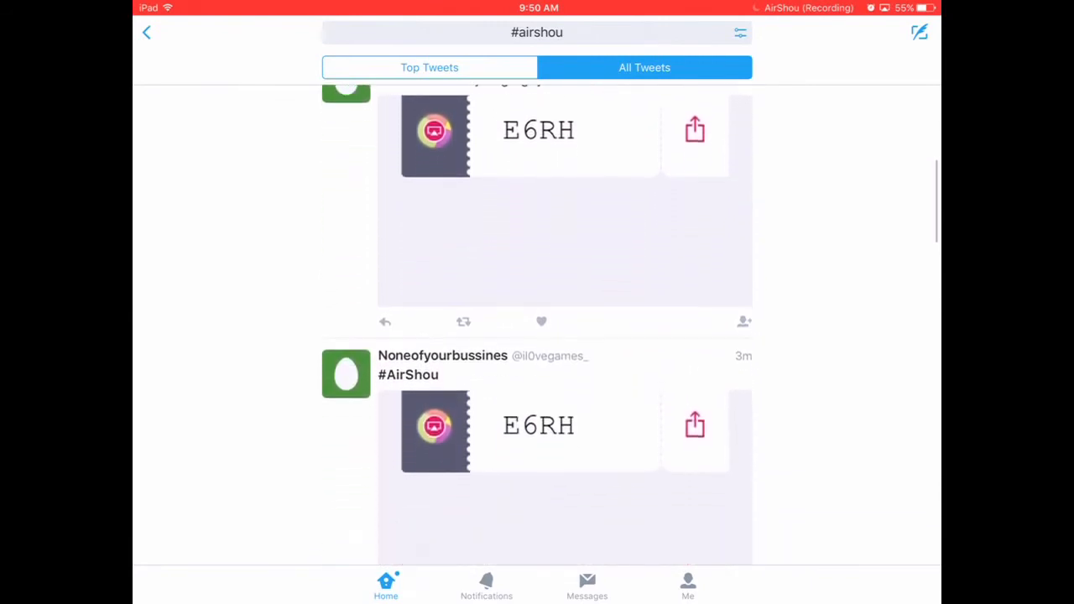
scroll(down, 3)
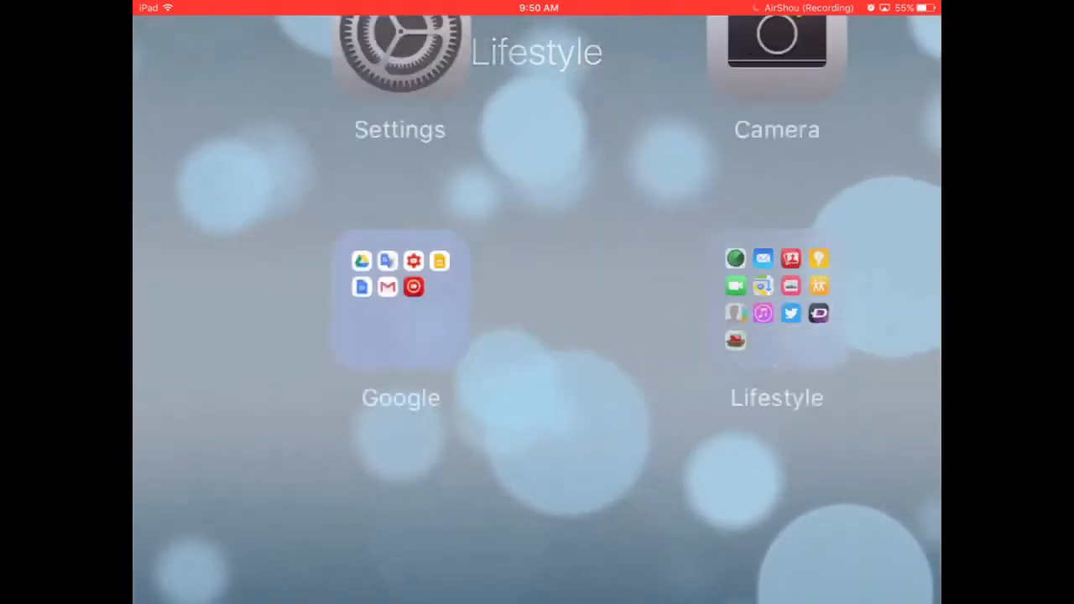
scroll(left, 3)
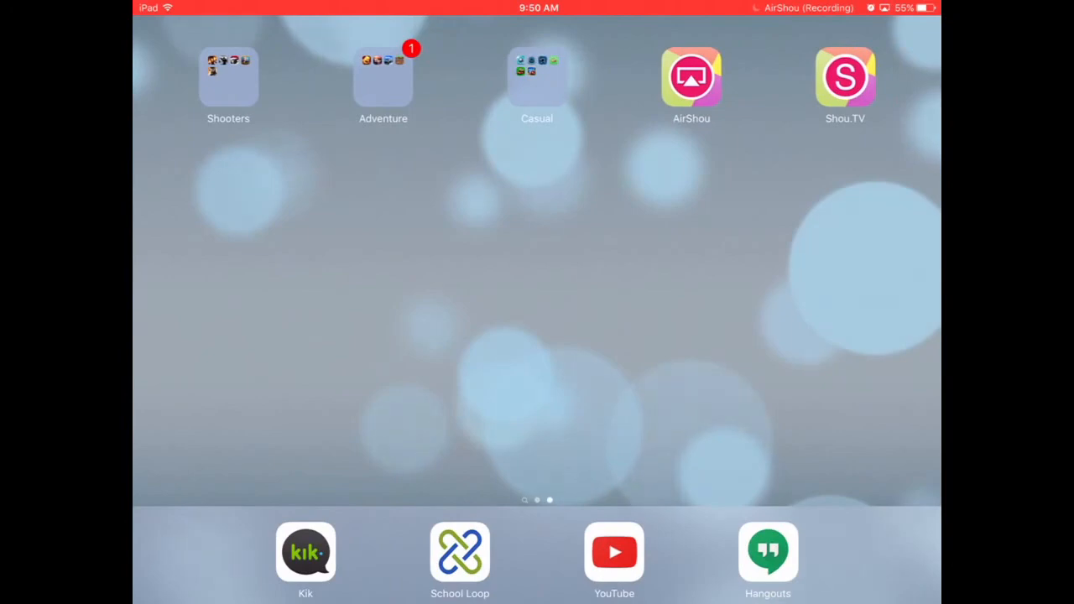
click(690, 76)
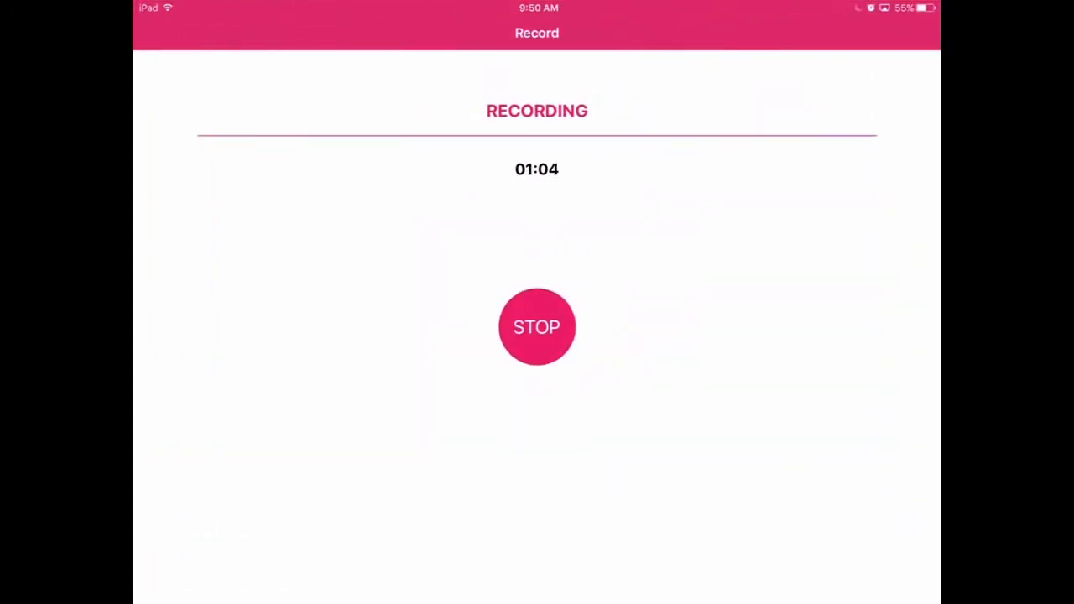